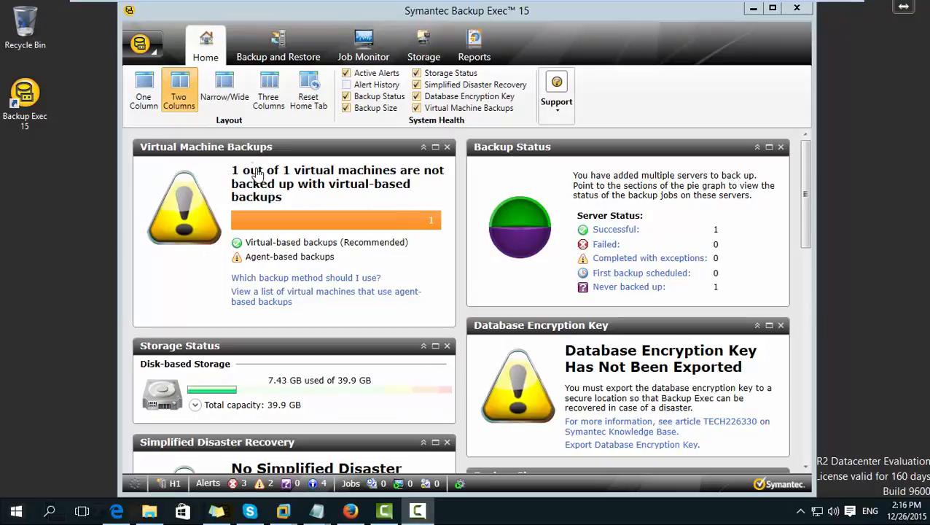
- Reach Manage Keys under the Network and Security settings, showing an empty key list
left_click(142, 44)
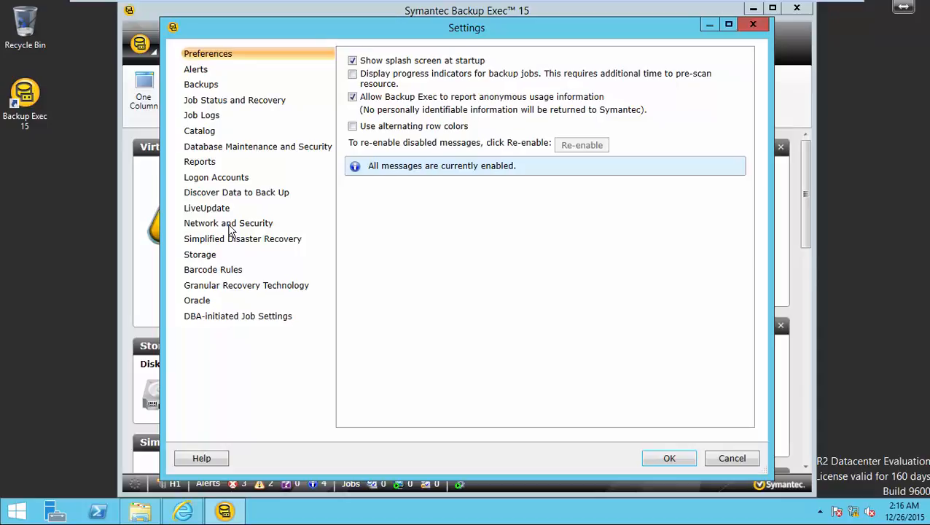
left_click(228, 223)
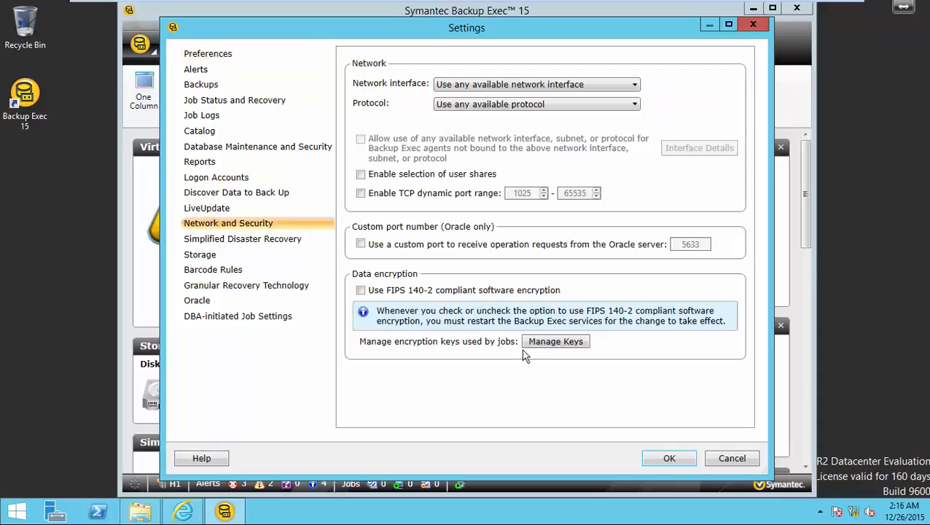
left_click(555, 341)
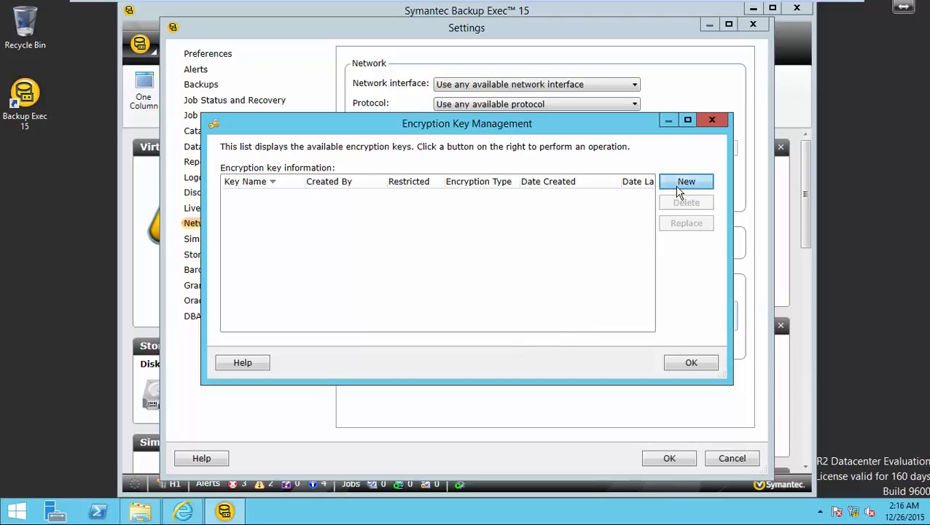
- Add a common 128-bit AES key named Enc_Key_1 with a confirmed pass phrase
left_click(686, 180)
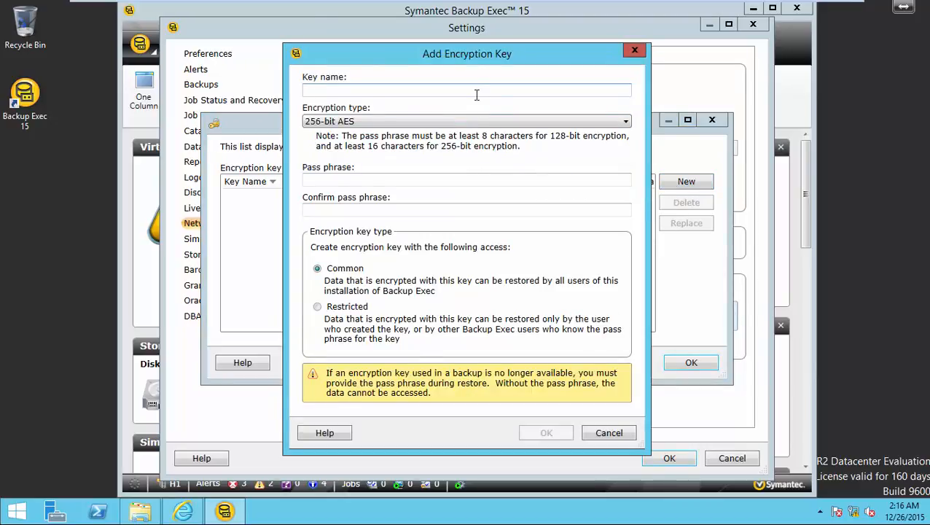
type("Enc_")
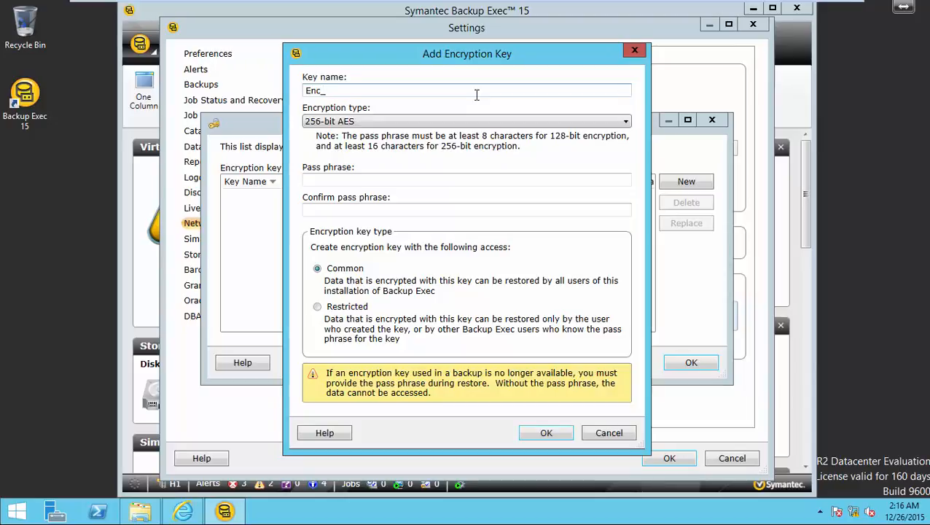
type("Key_1")
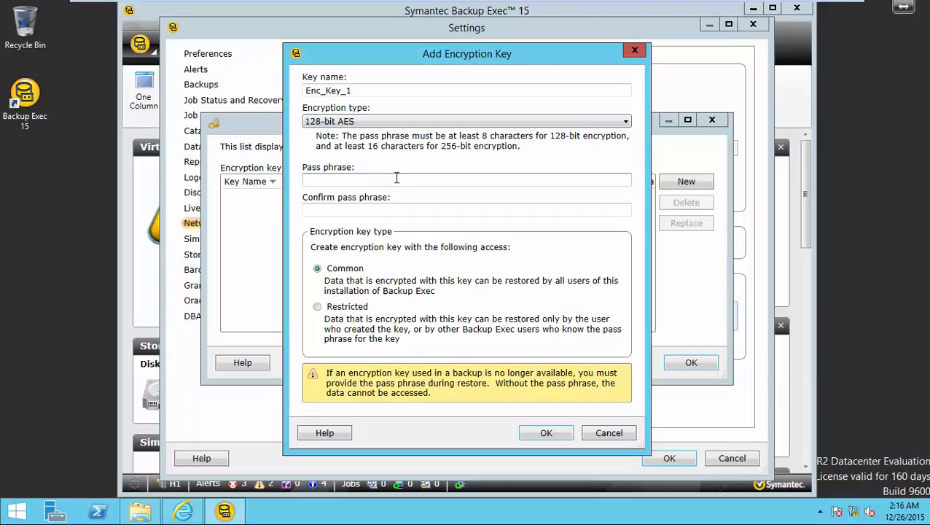
type("••")
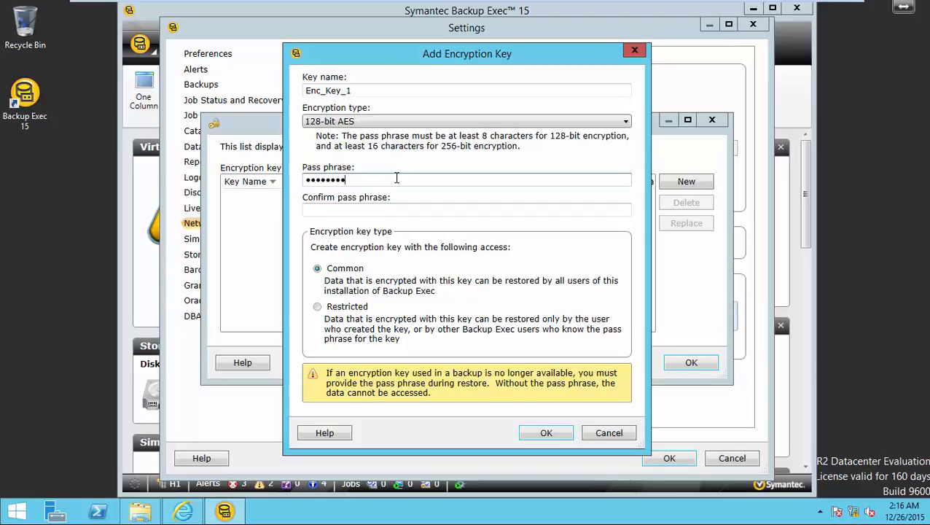
type("•")
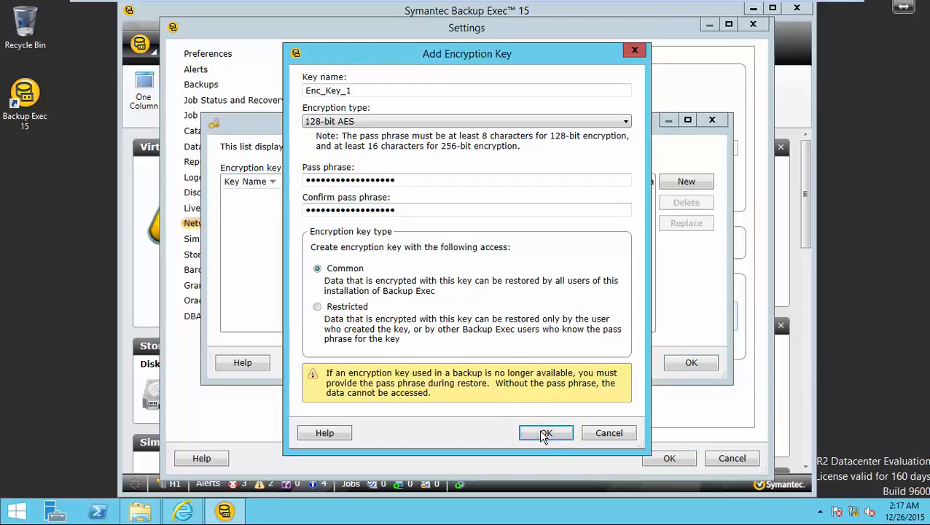
left_click(545, 432)
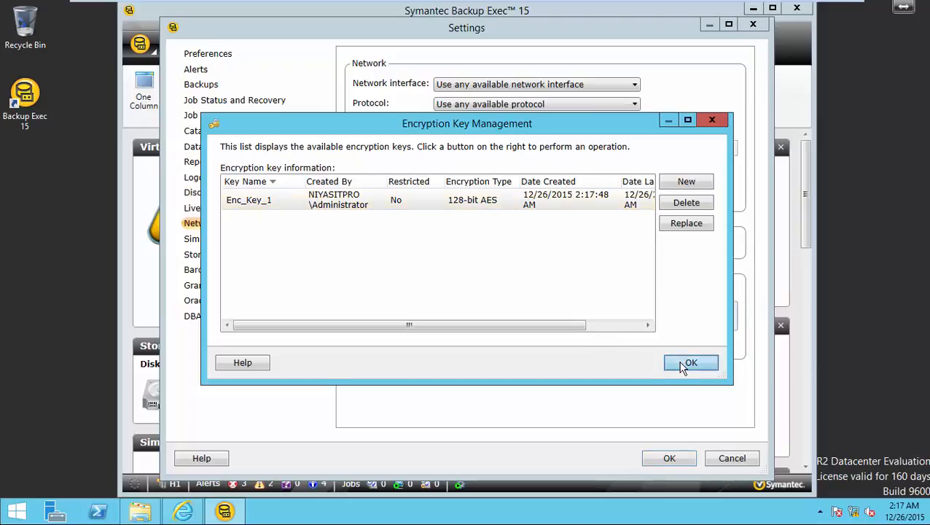
- Confirm the key list and the Settings dialog so Enc_Key_1 is saved, returning to Home
left_click(691, 362)
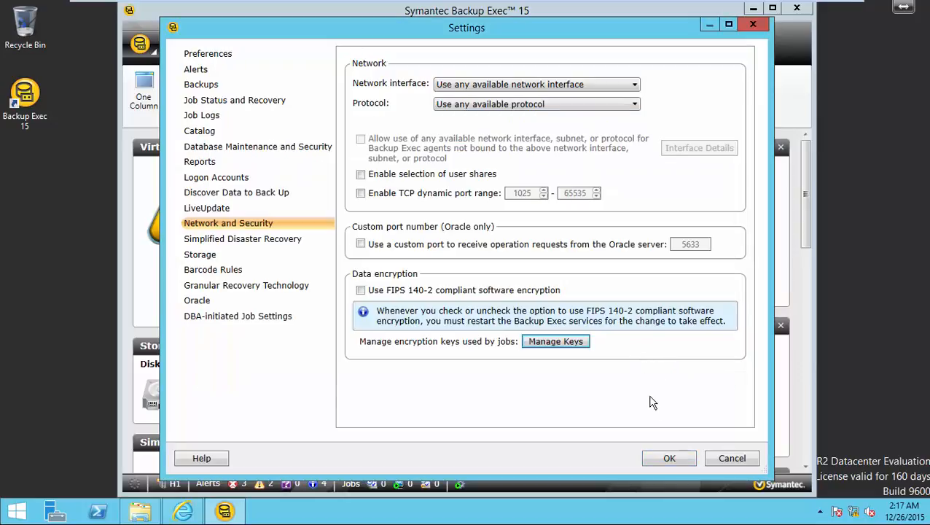
left_click(668, 458)
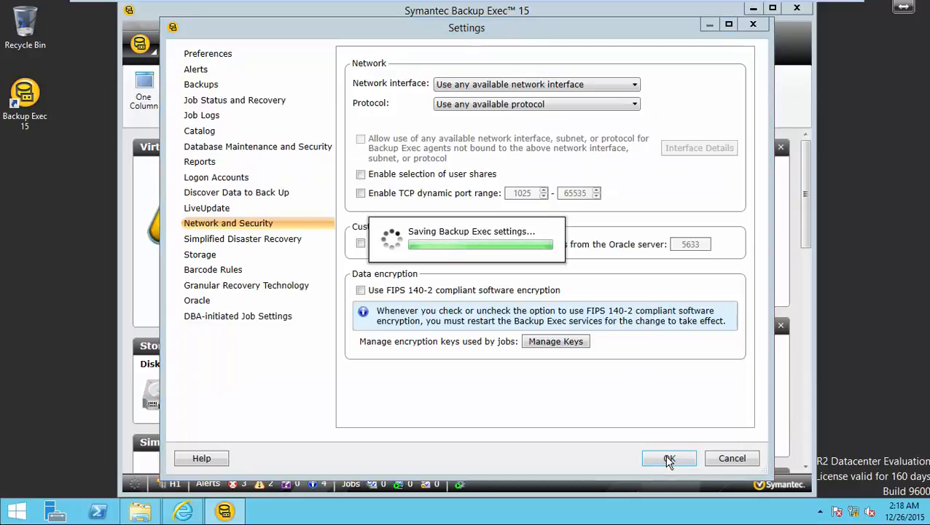
left_click(668, 458)
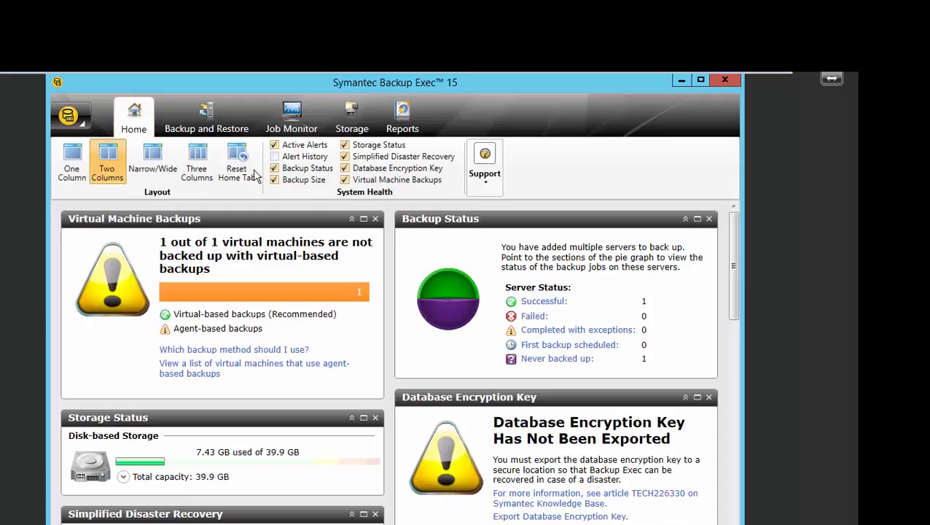
- From Backup and Restore, select the dc server's job and edit the backup defaults
left_click(206, 117)
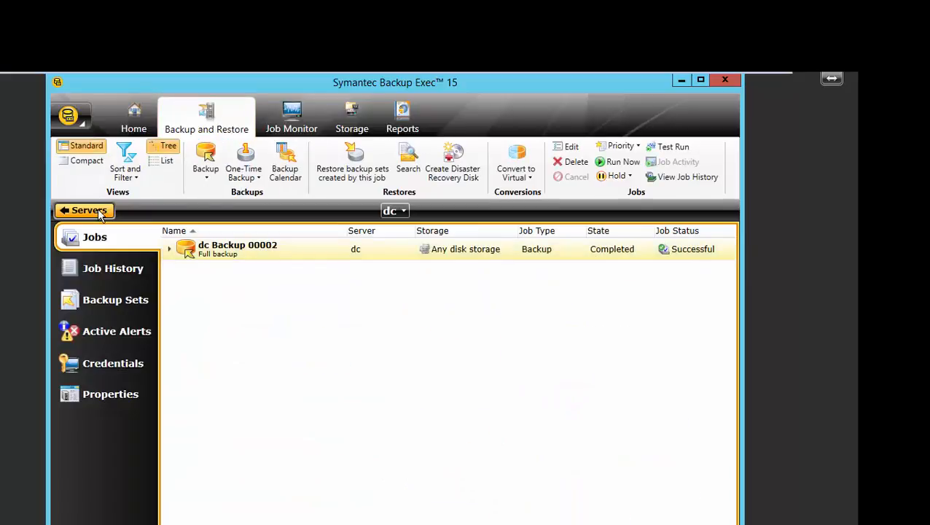
left_click(84, 211)
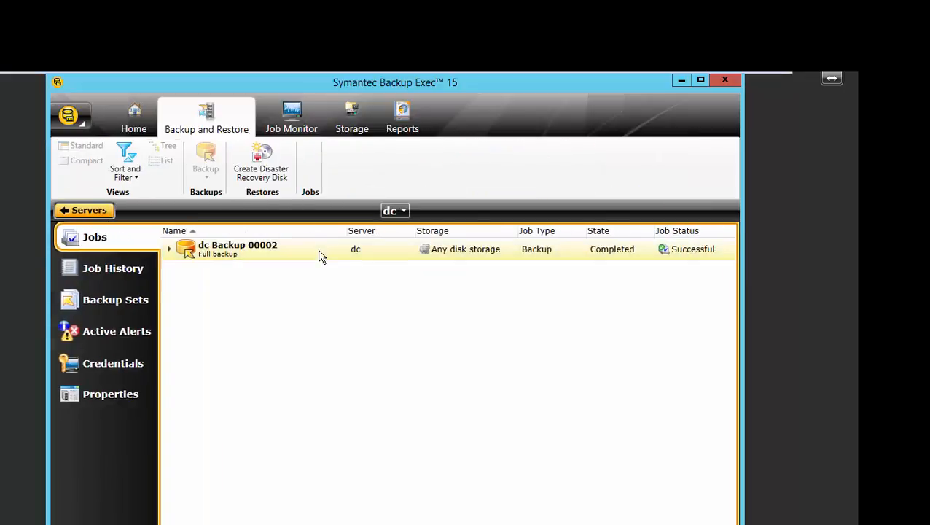
left_click(206, 157)
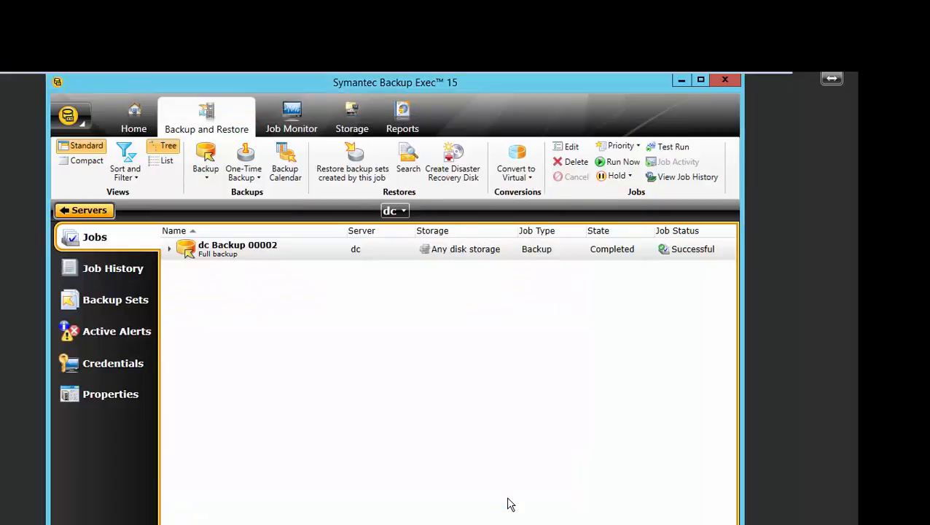
left_click(206, 161)
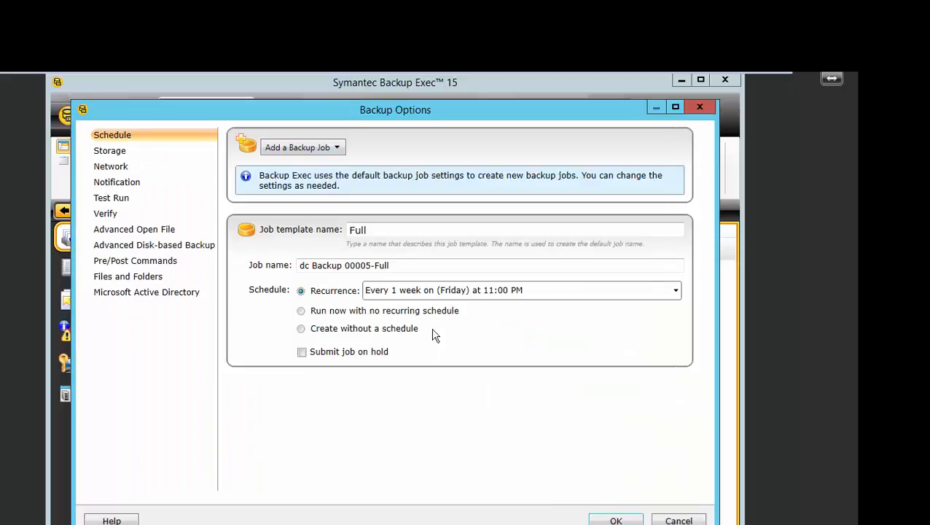
- Set the schedule to run now without recurrence and storage to software encryption using Enc_Key_1
left_click(301, 311)
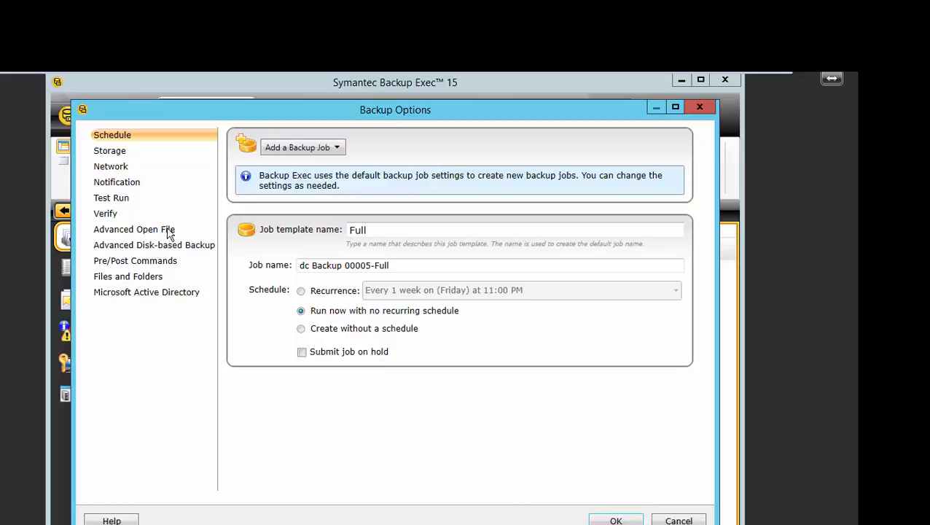
left_click(109, 150)
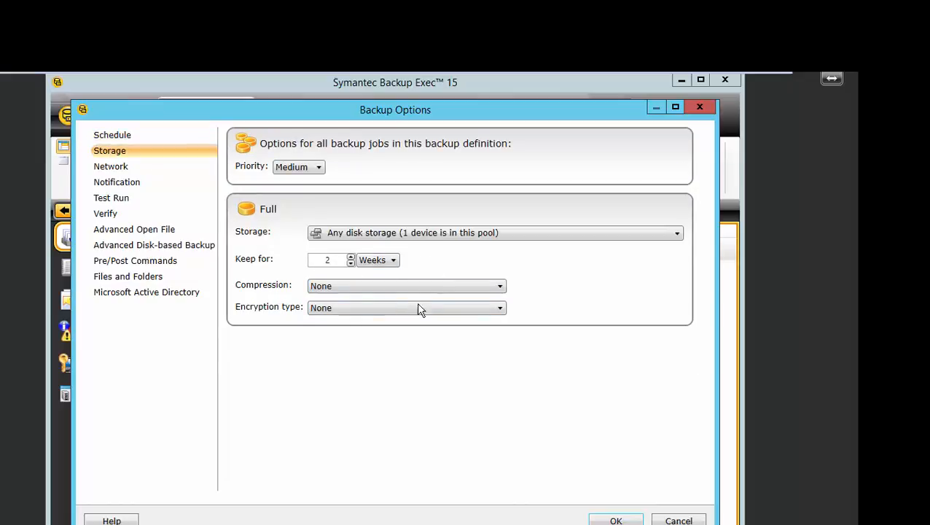
left_click(499, 307)
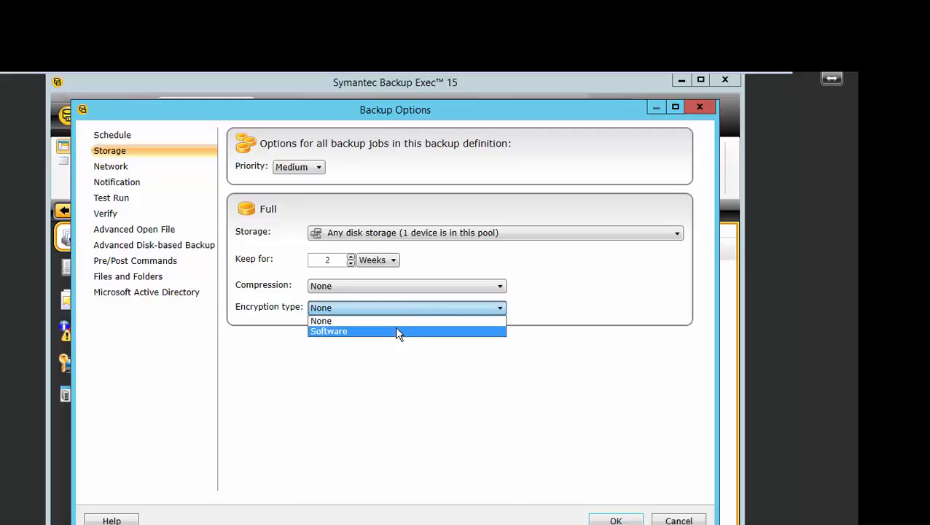
left_click(328, 331)
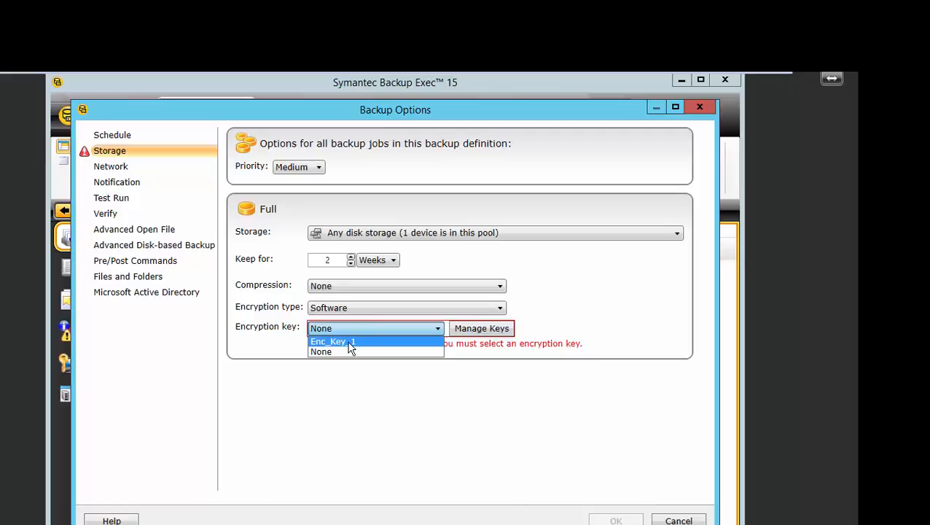
left_click(332, 341)
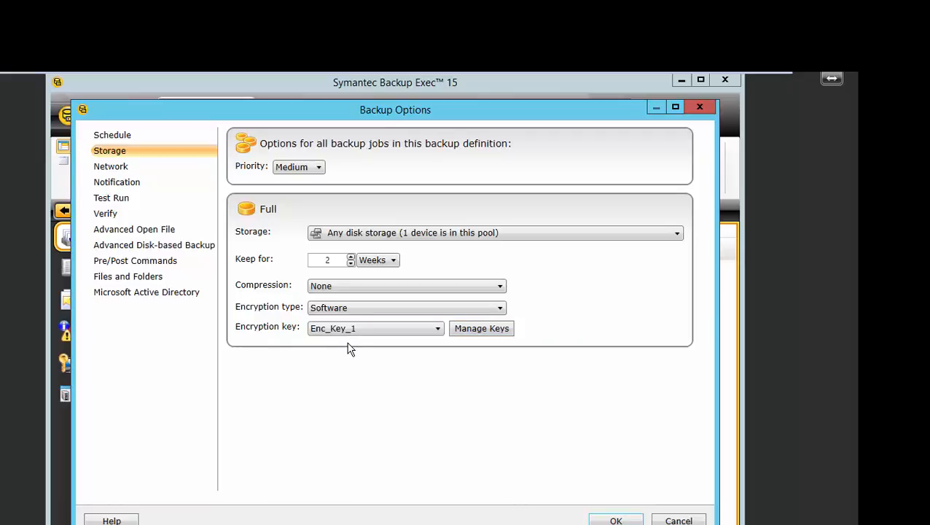
left_click(112, 134)
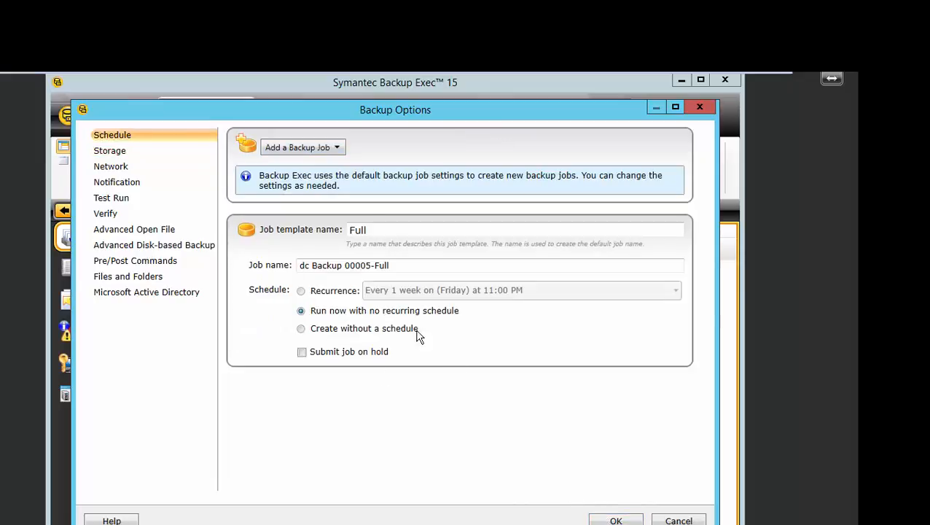
- Replace the job name with Dc_Encrypted Backup
triple_click(344, 264)
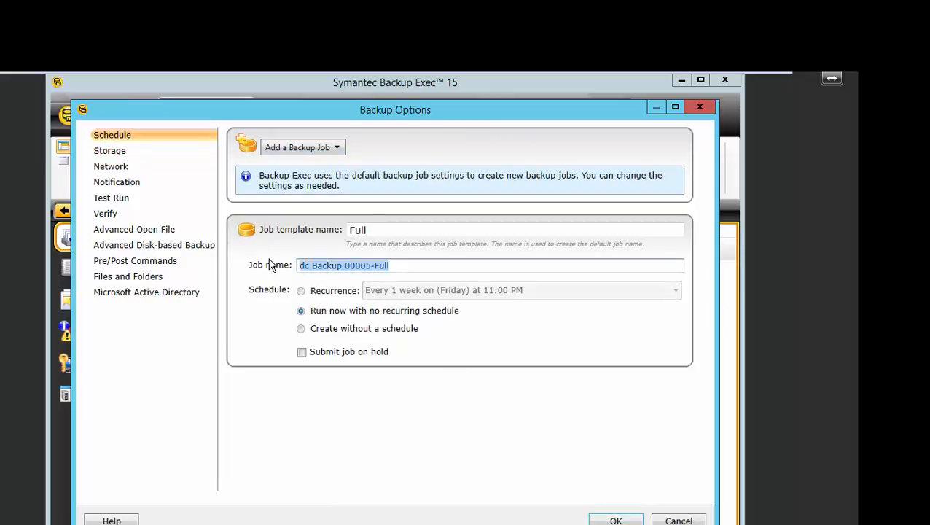
type("Dc_E")
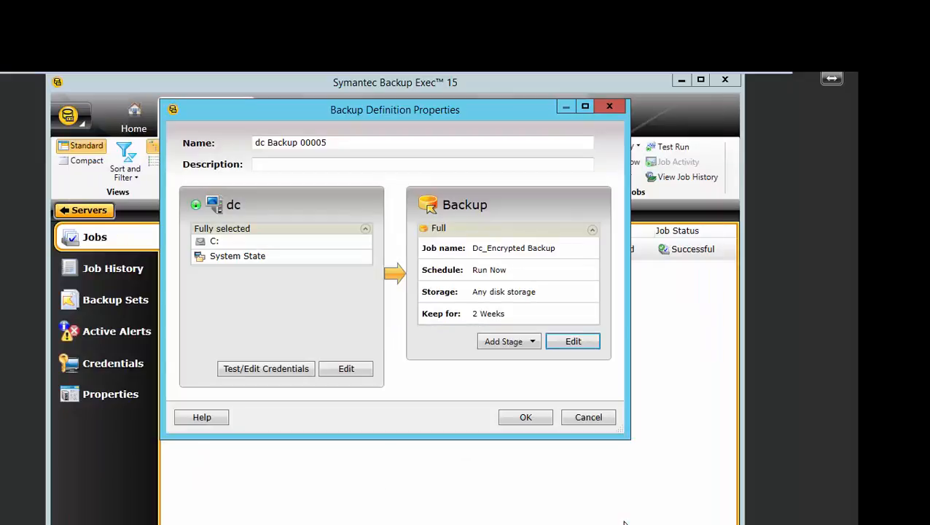
mouse_move(396, 295)
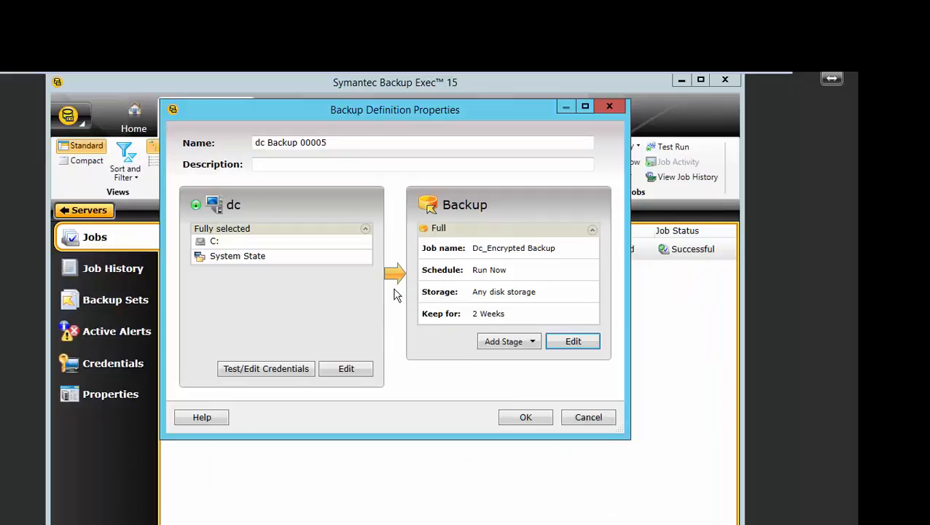
mouse_move(459, 369)
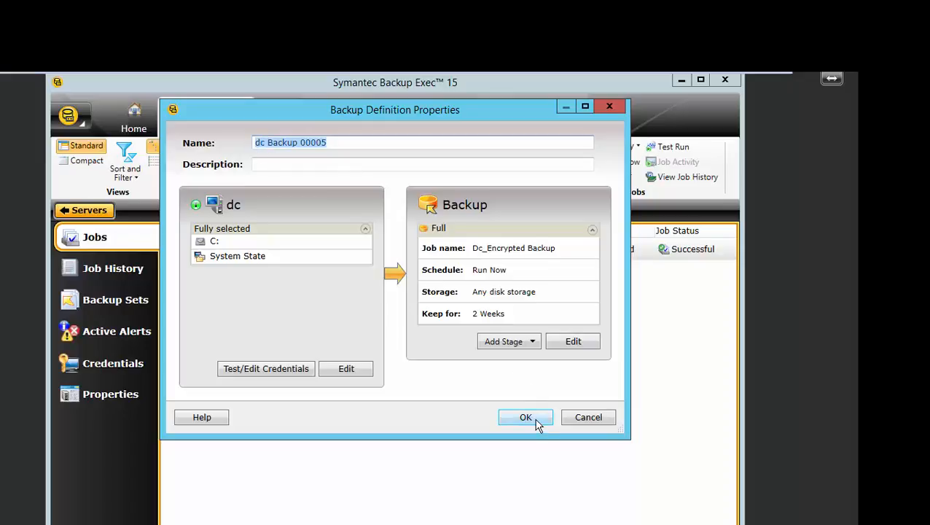
- Confirm the definition and answer the granular encryption warning with Save the Backup
left_click(526, 417)
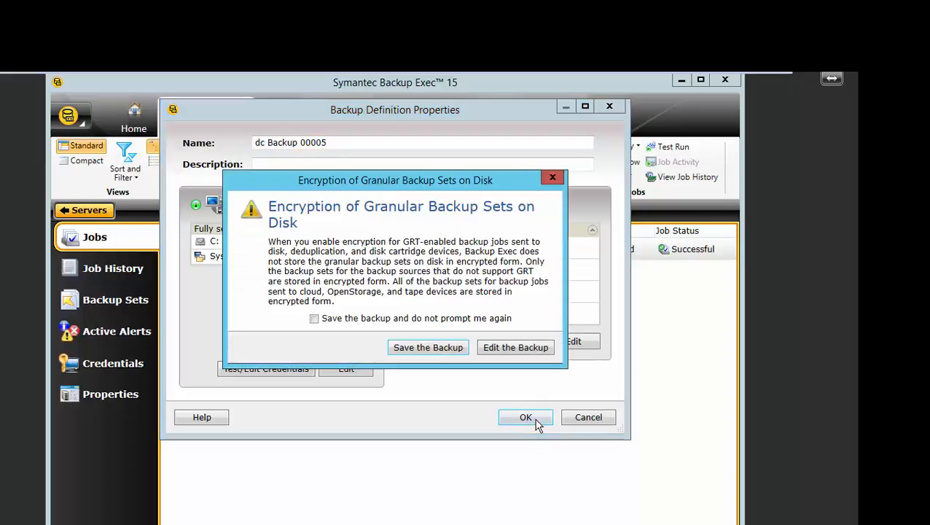
mouse_move(357, 220)
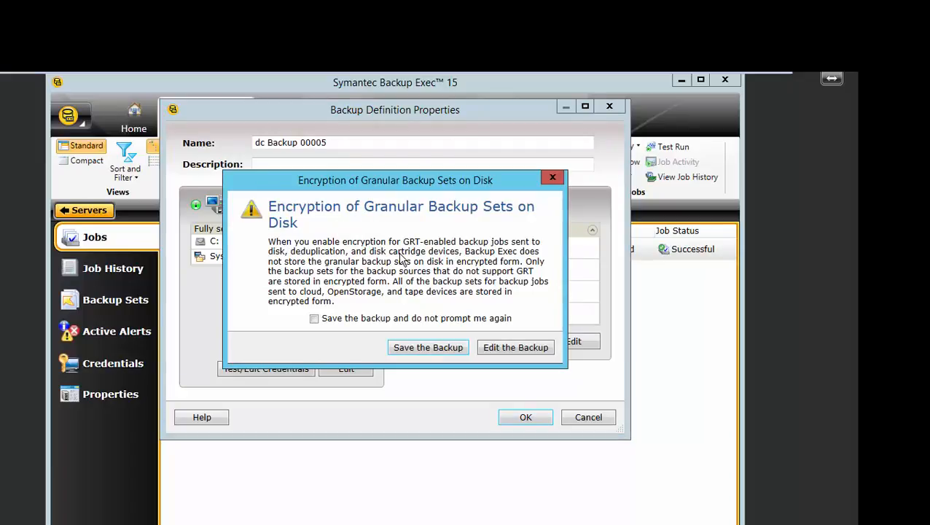
mouse_move(396, 272)
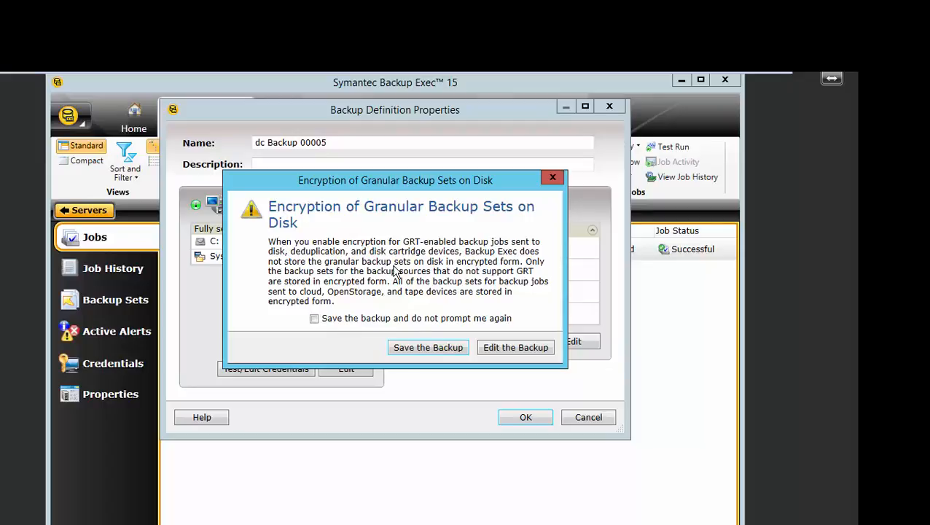
mouse_move(516, 347)
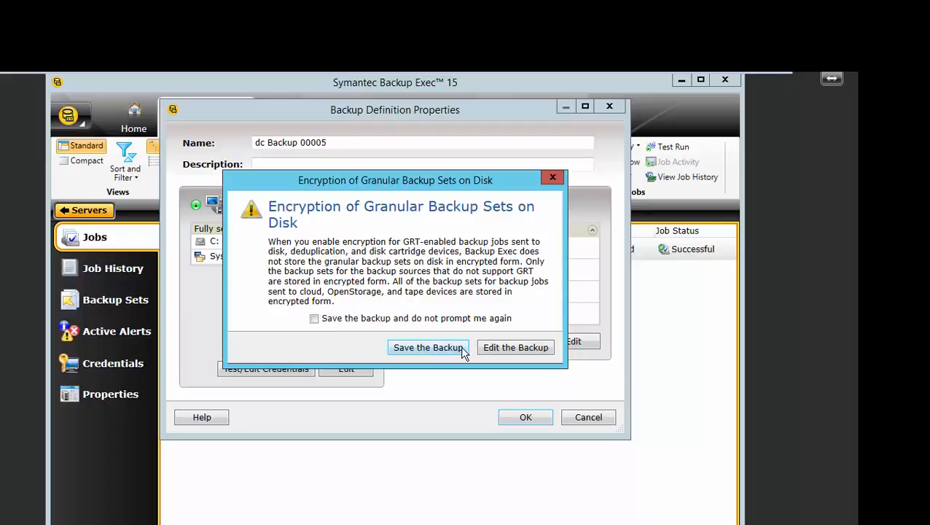
left_click(428, 347)
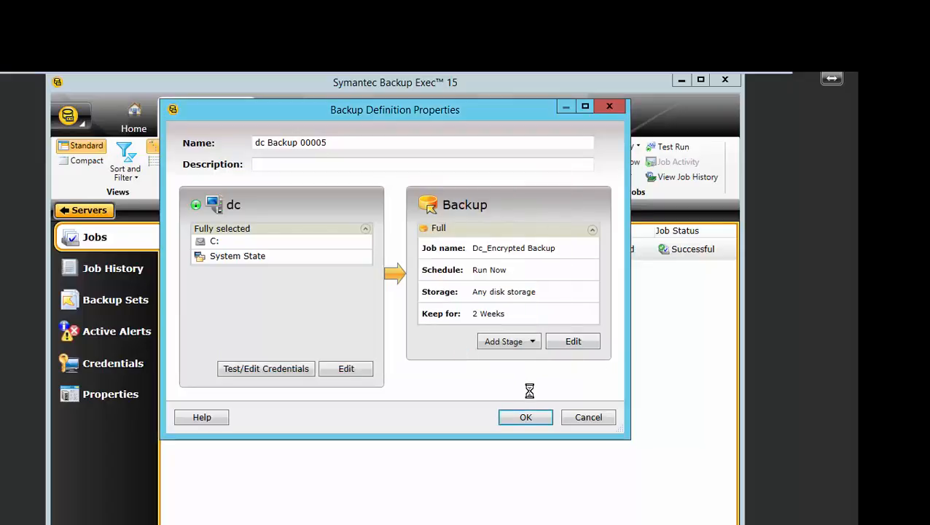
- Run Dc_Encrypted Backup to successful completion, then reopen the Backup Exec settings
left_click(526, 417)
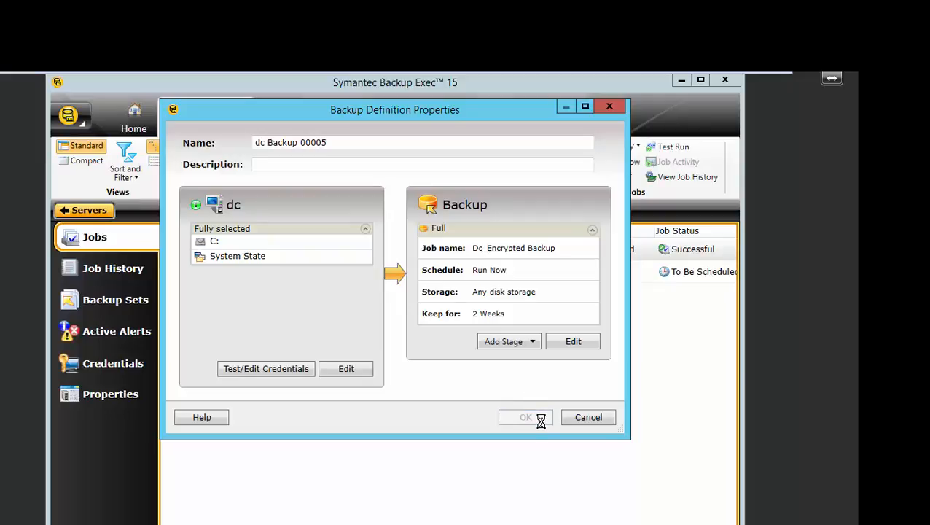
left_click(525, 417)
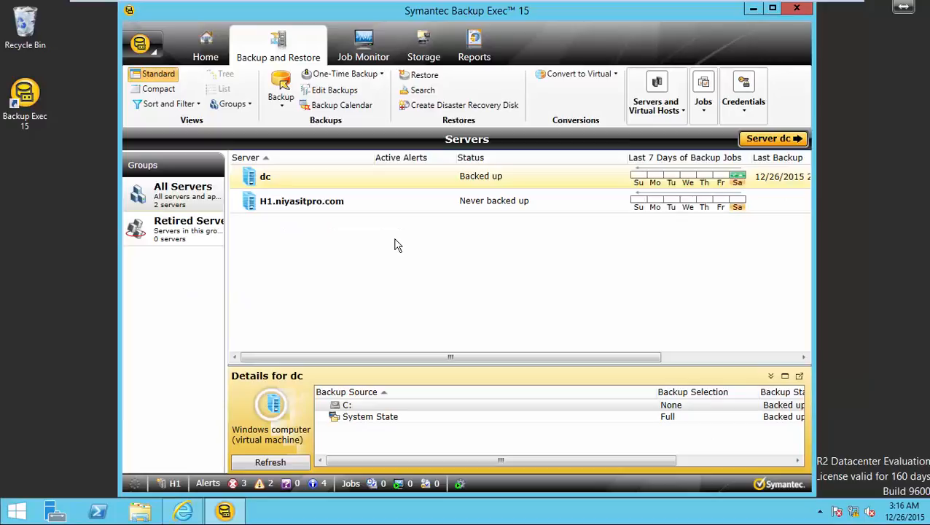
mouse_move(432, 249)
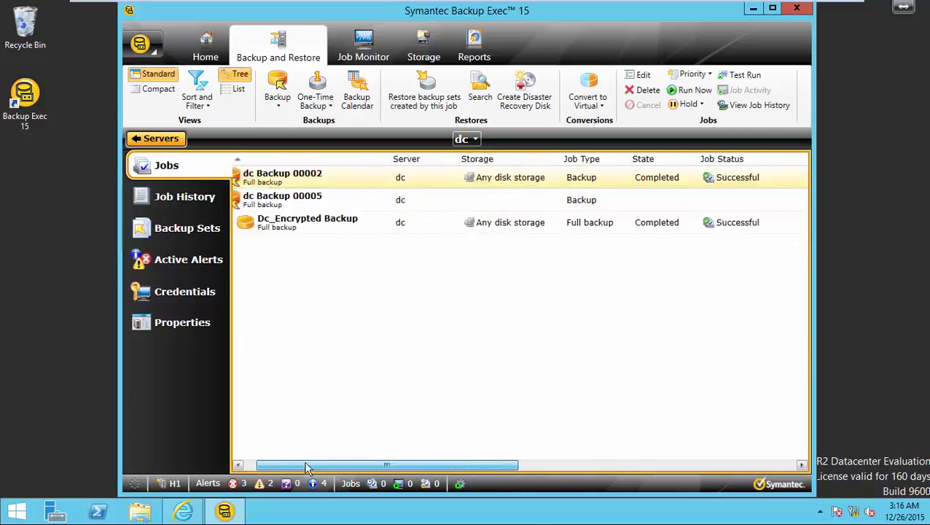
left_click(140, 44)
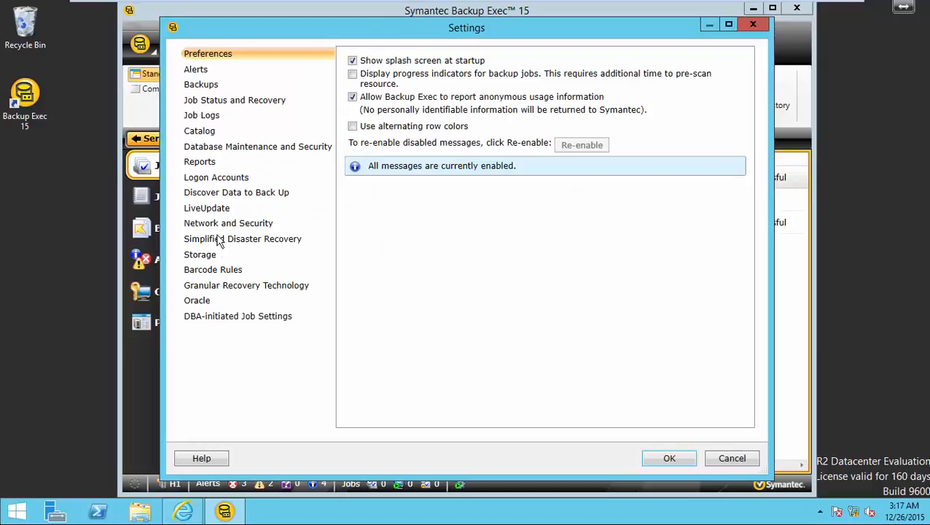
- Delete Enc_Key_1 from Manage Keys under Network and Security and save the settings
left_click(228, 223)
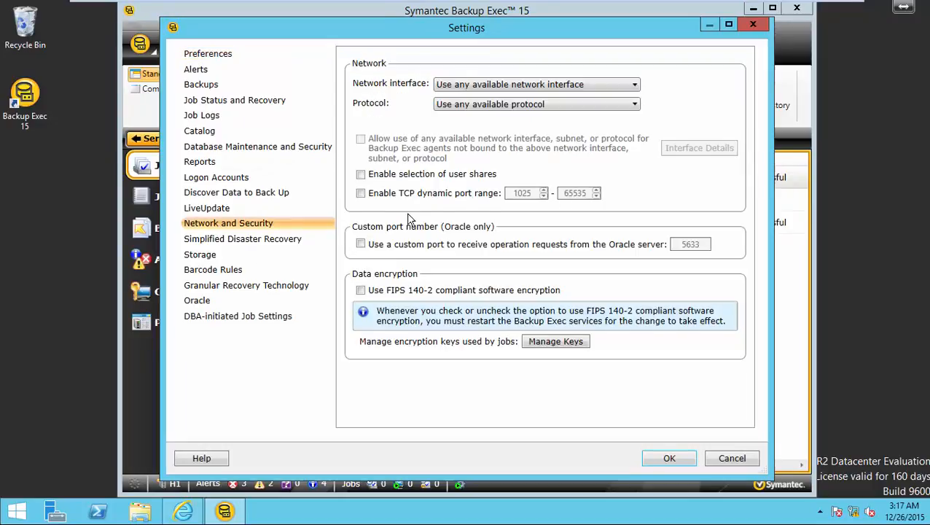
left_click(556, 341)
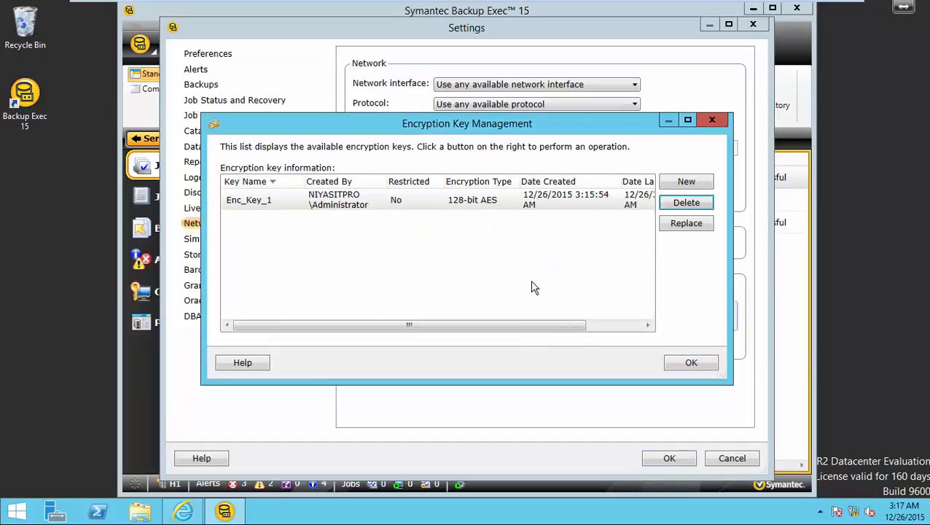
left_click(686, 202)
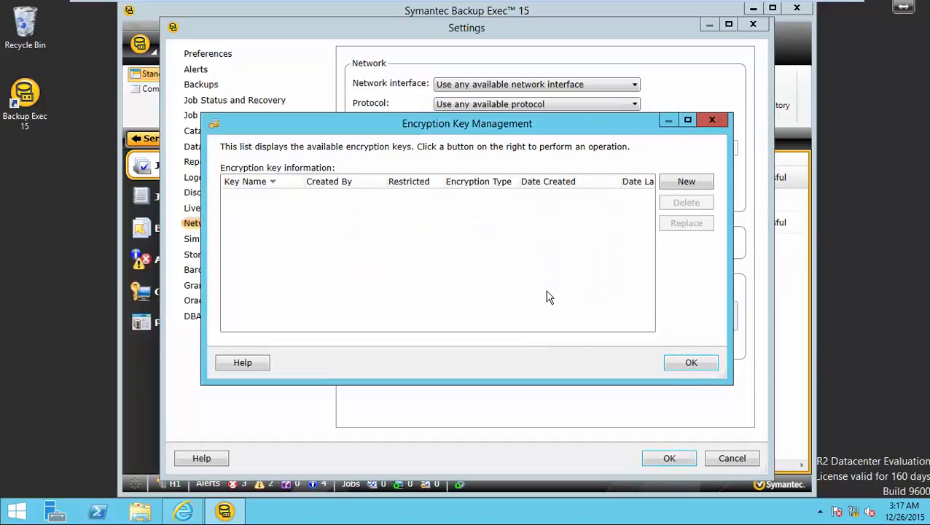
left_click(691, 362)
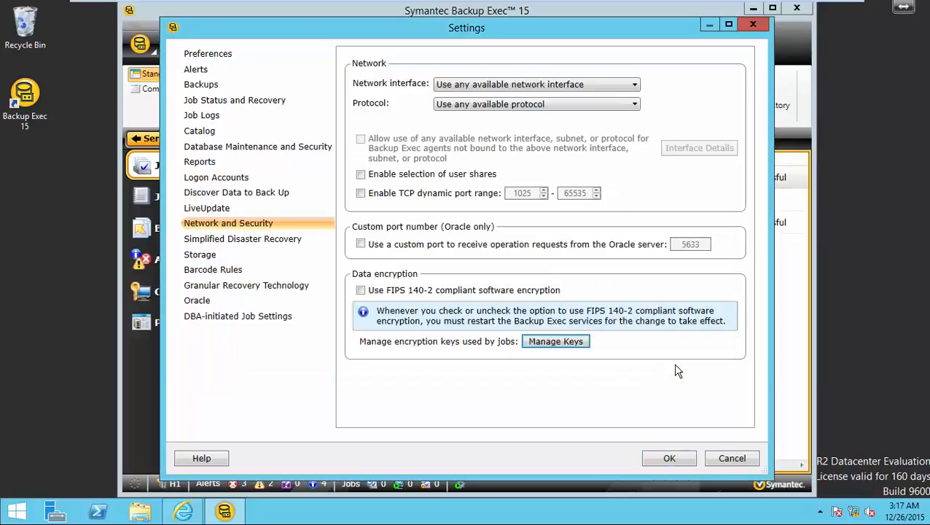
left_click(669, 458)
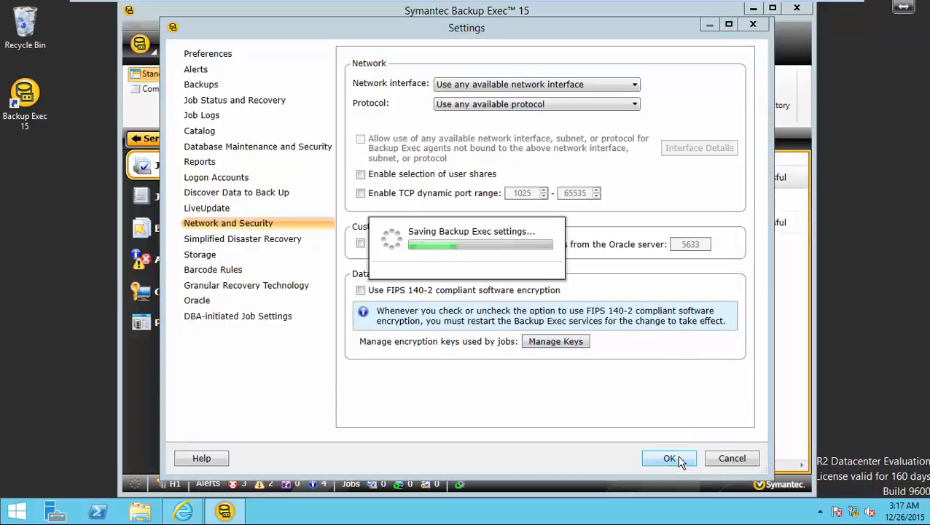
left_click(669, 458)
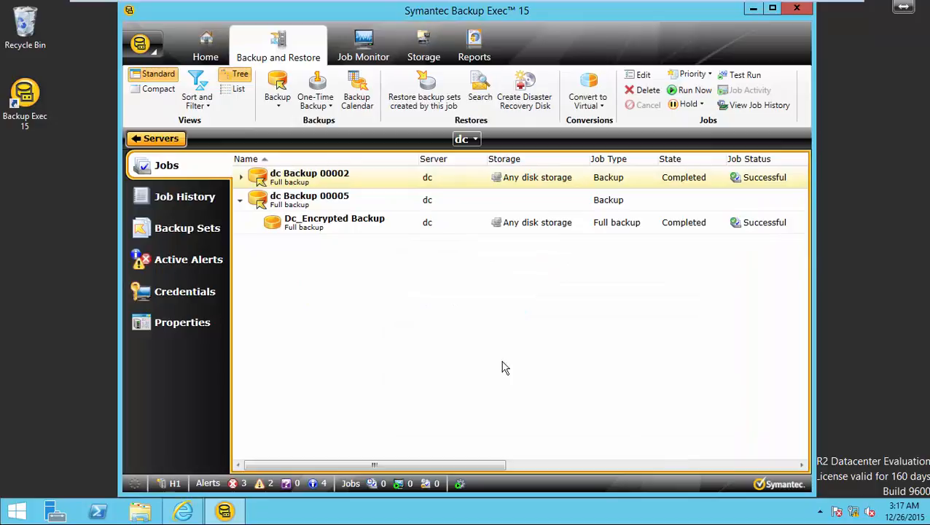
mouse_move(221, 197)
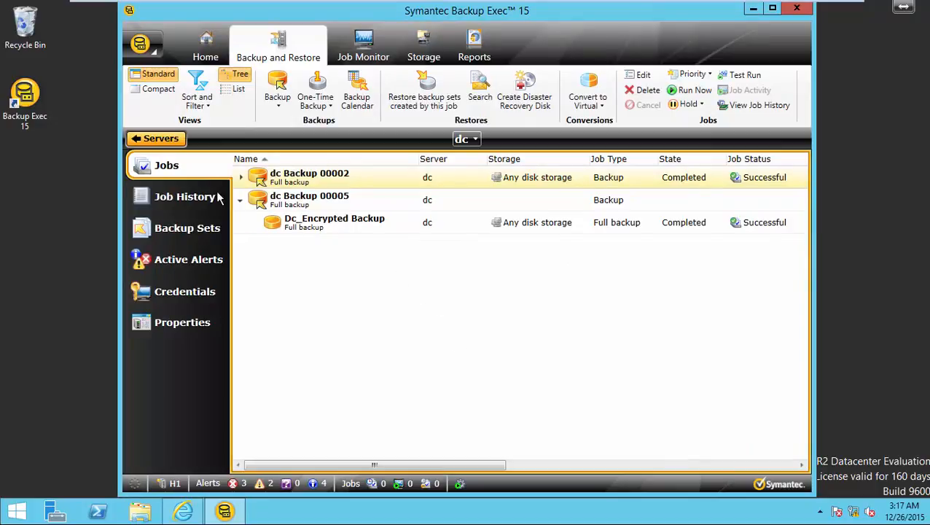
- Return from dc's jobs to the All Servers list showing dc and H1.niyasitpro.com
left_click(155, 139)
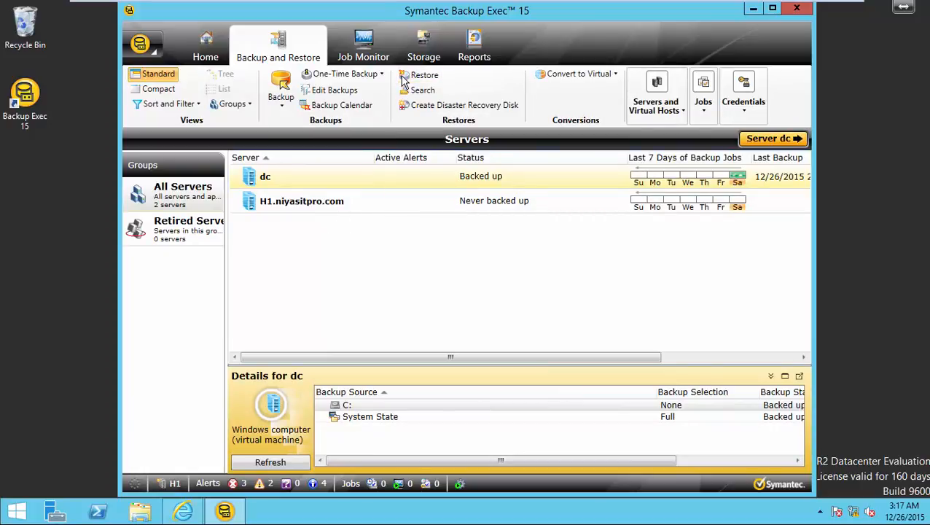
- Start a files-and-folders restore for server dc and expand C:'s 12/26/2015 2:36:47 AM backup set
left_click(424, 74)
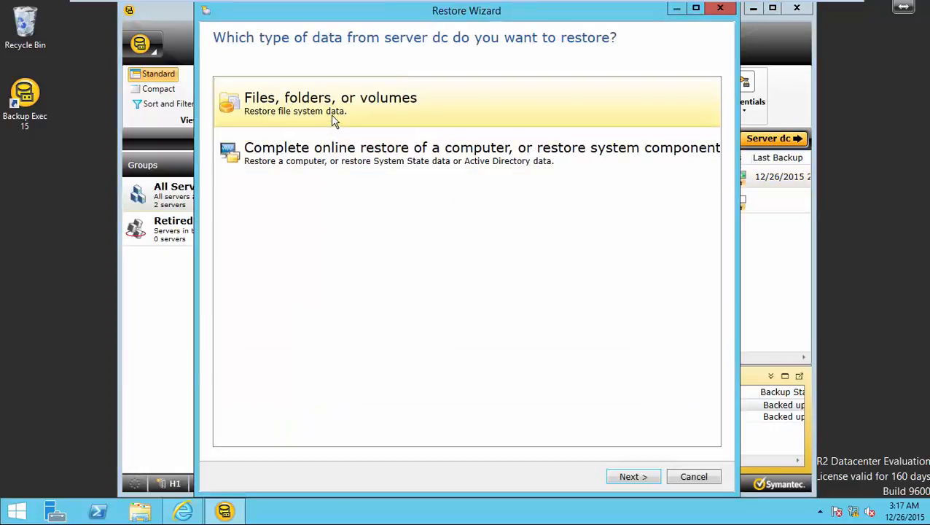
left_click(632, 476)
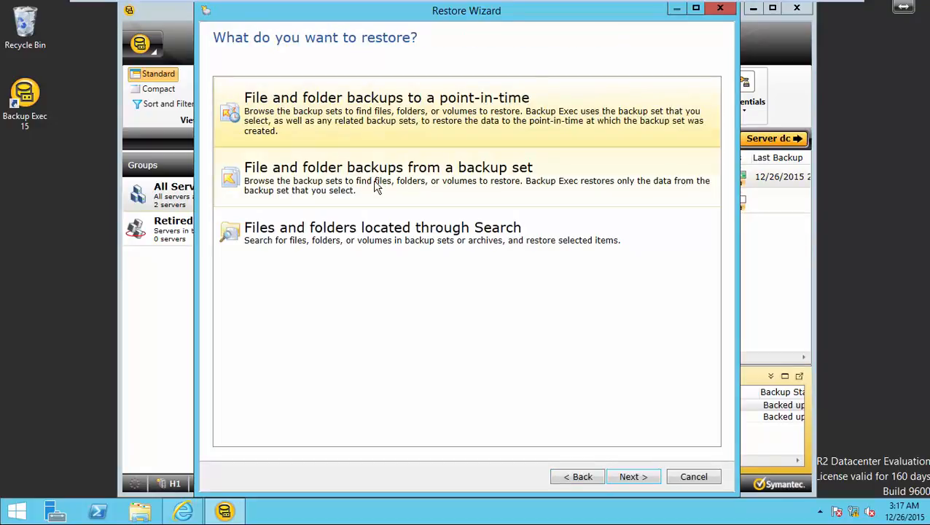
left_click(633, 476)
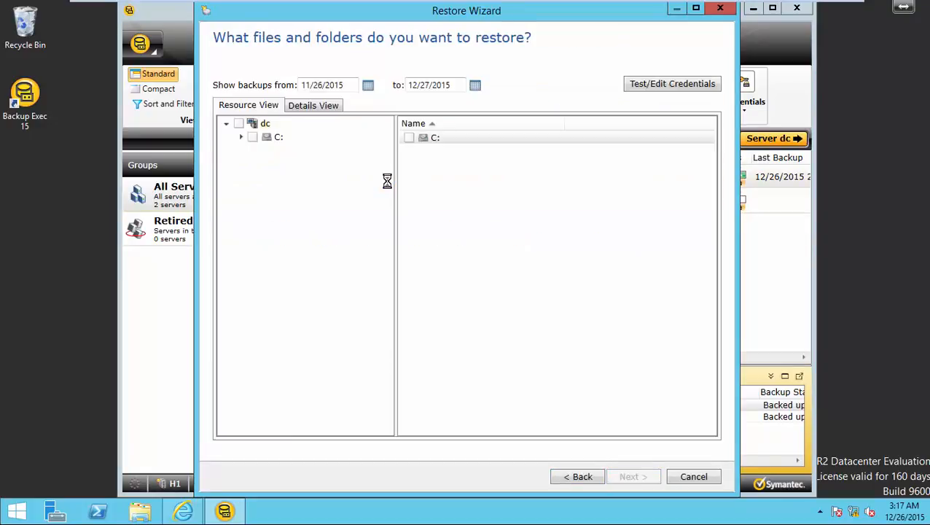
left_click(240, 137)
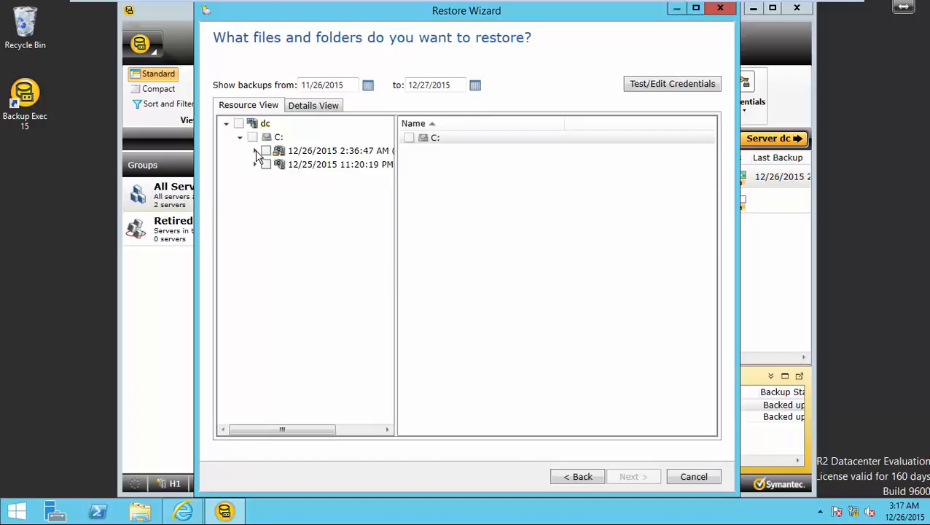
left_click(255, 150)
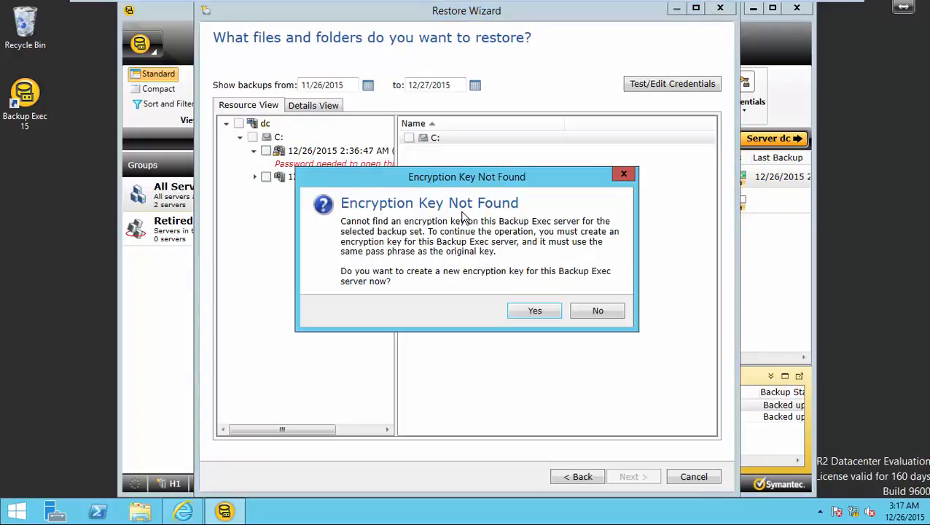
mouse_move(365, 250)
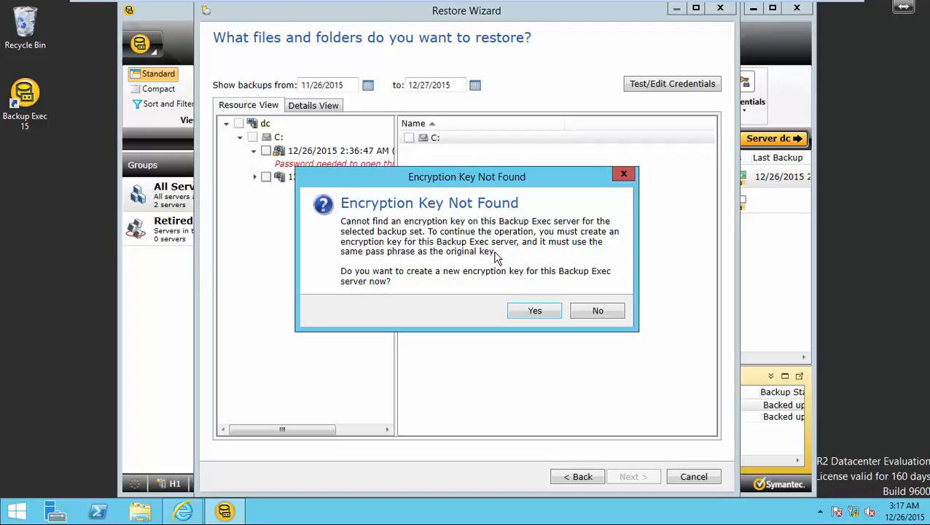
- Agree to create a new key, enter the original pass phrase as Common, and save Enc_Key_1
left_click(535, 310)
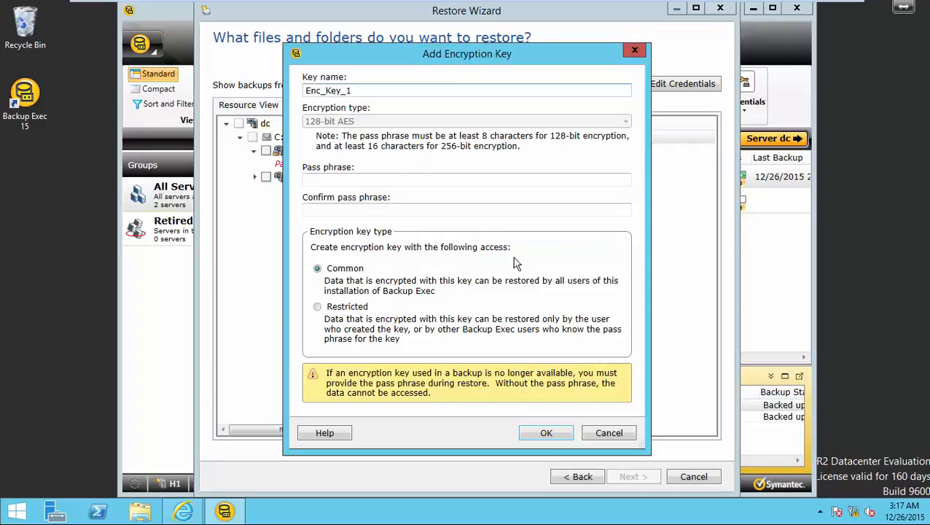
left_click(466, 180)
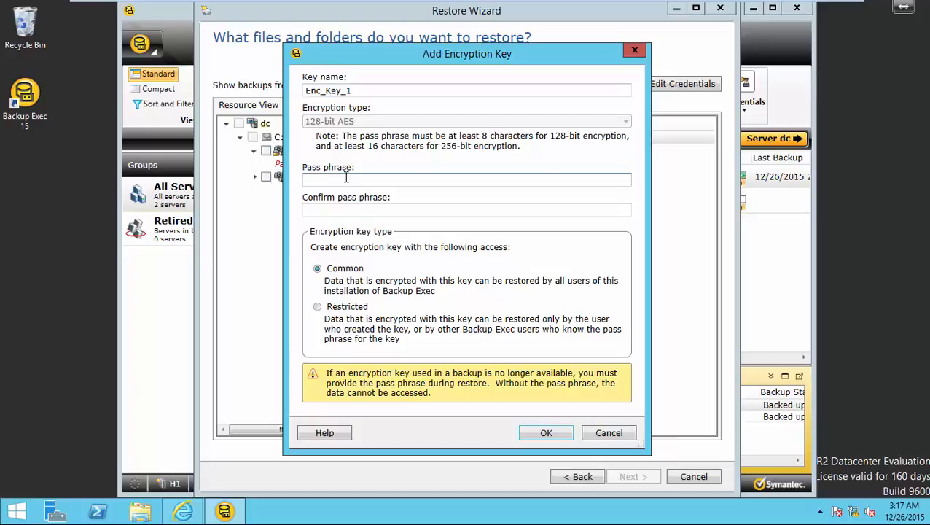
type("••")
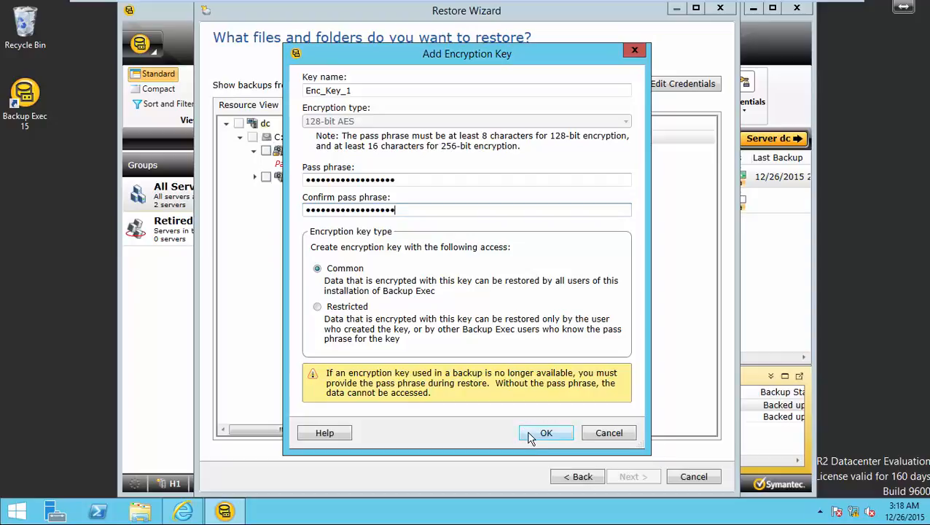
left_click(546, 432)
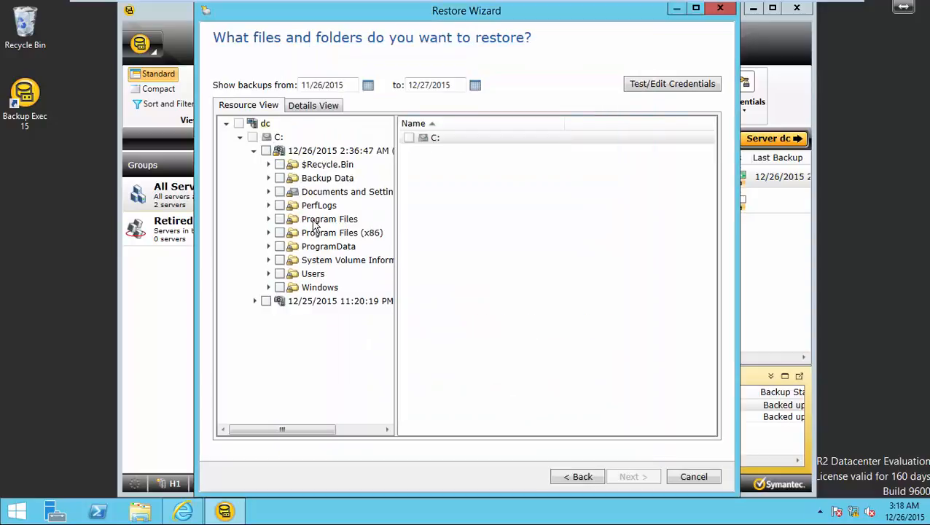
mouse_move(275, 257)
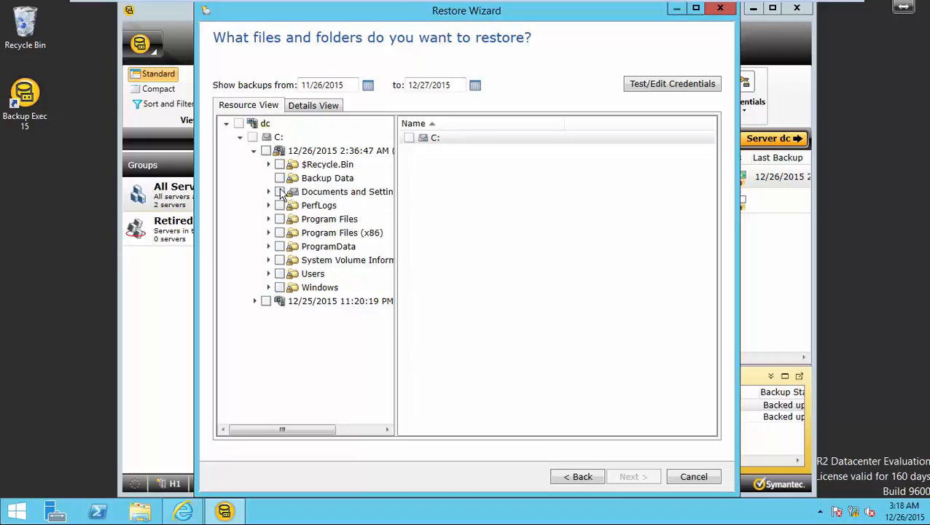
- Check the Backup Data folder holding Hi.txt and continue to the destination page
left_click(279, 177)
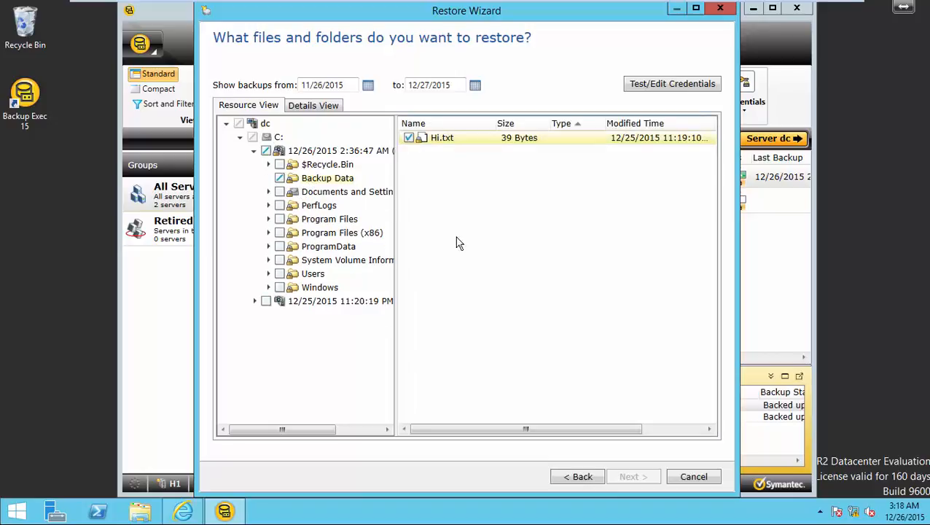
left_click(634, 476)
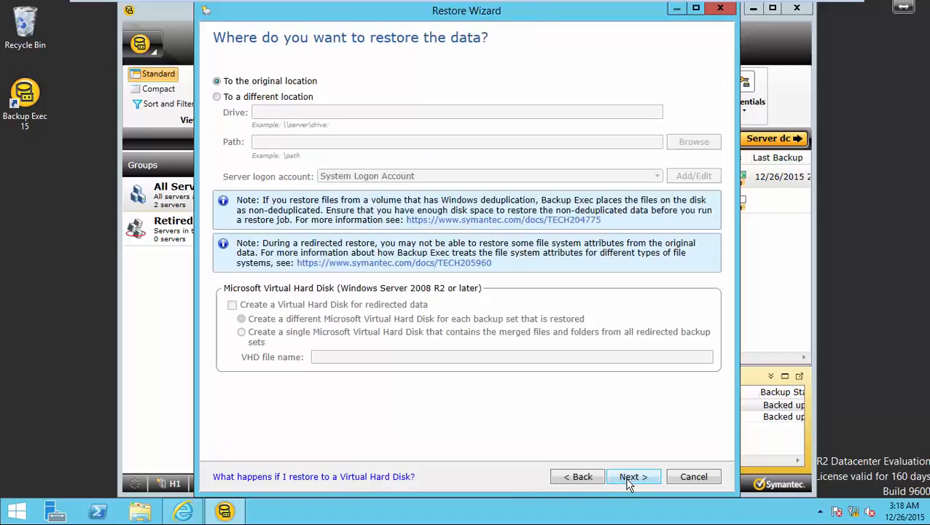
mouse_move(255, 104)
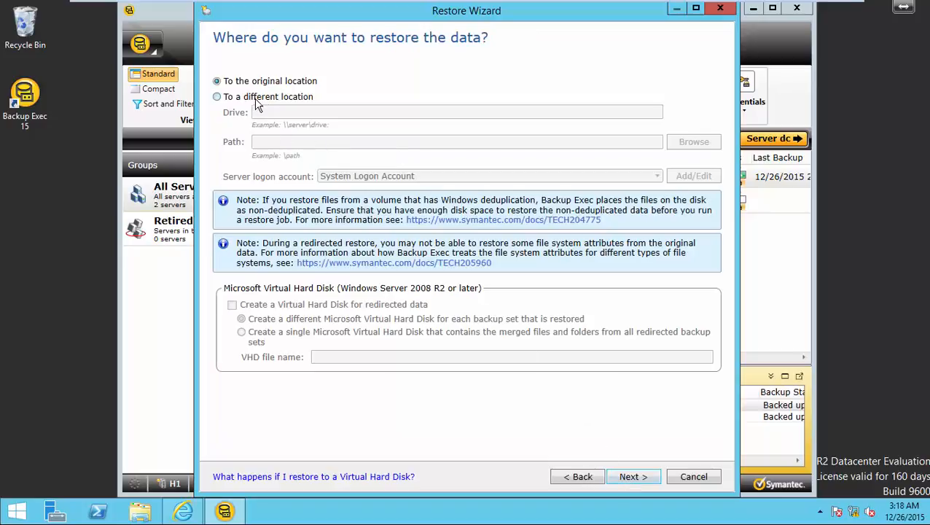
- Redirect the restore to a different location, \\H1.niyasitpro.com\Restore, and continue
left_click(693, 141)
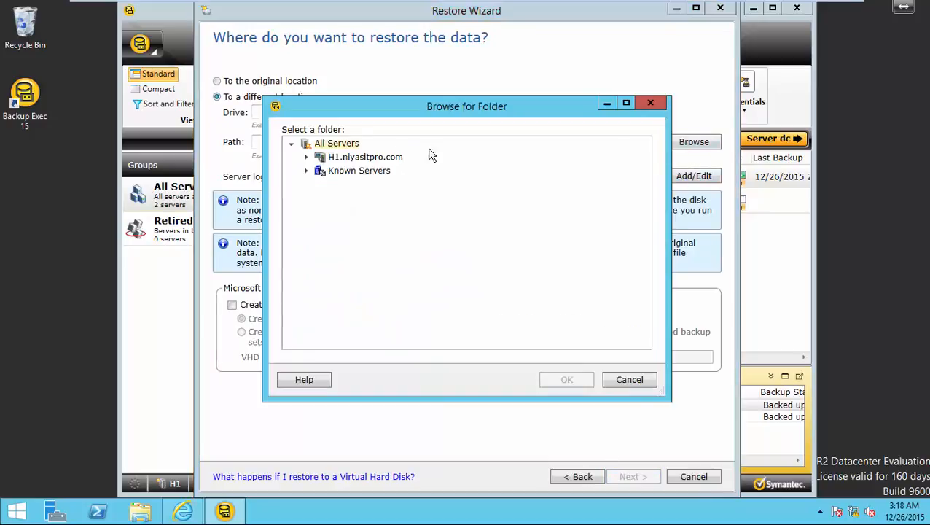
left_click(305, 157)
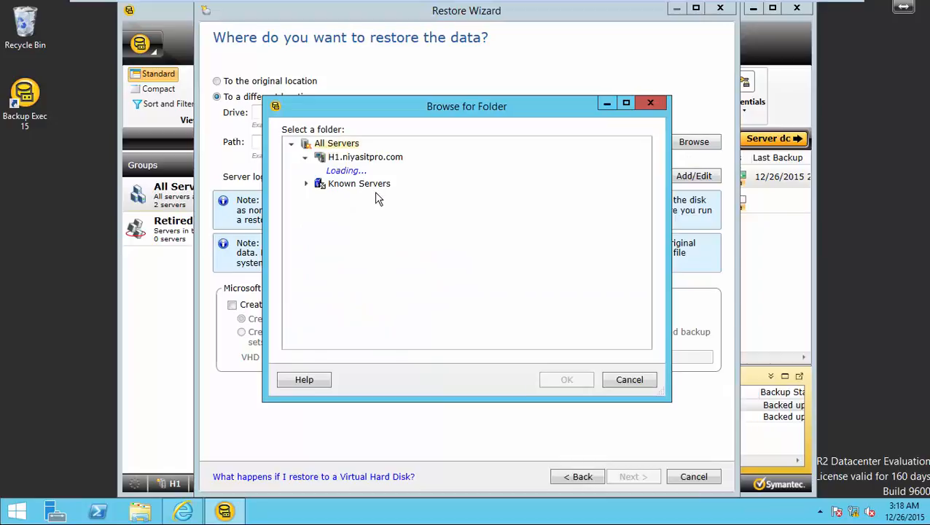
left_click(319, 156)
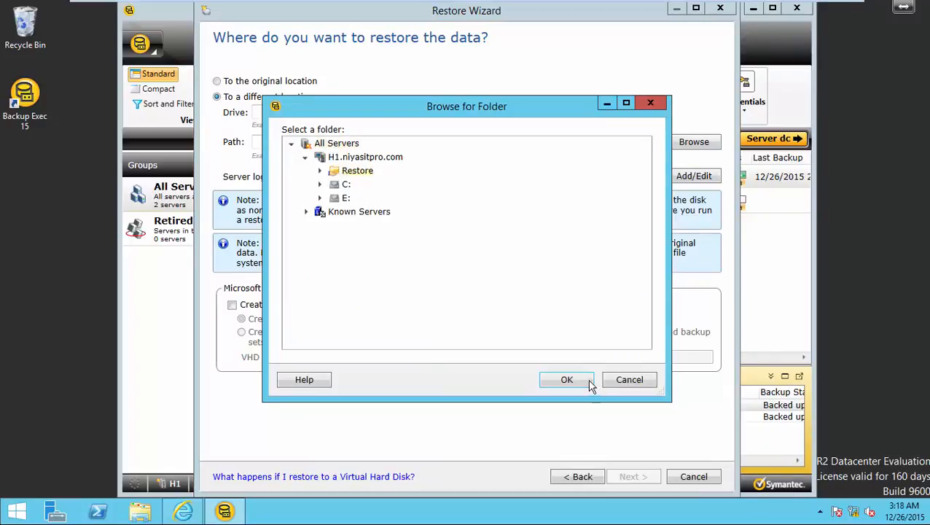
left_click(566, 379)
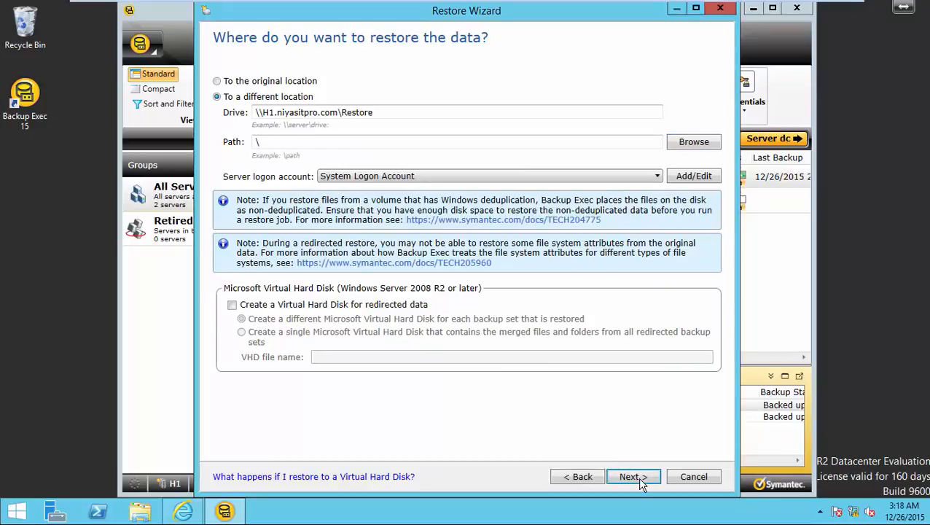
left_click(632, 476)
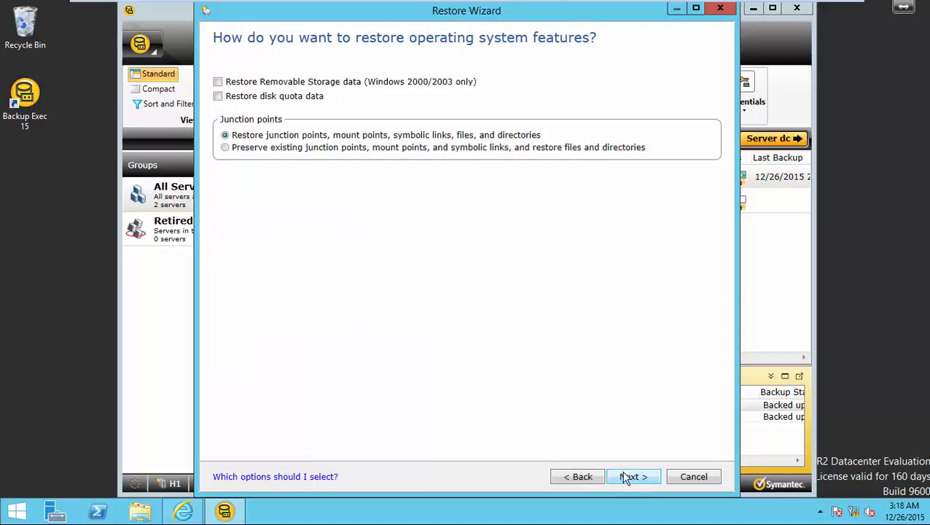
- Keep default OS feature and additional-task options and finish from the Restore Summary
left_click(629, 477)
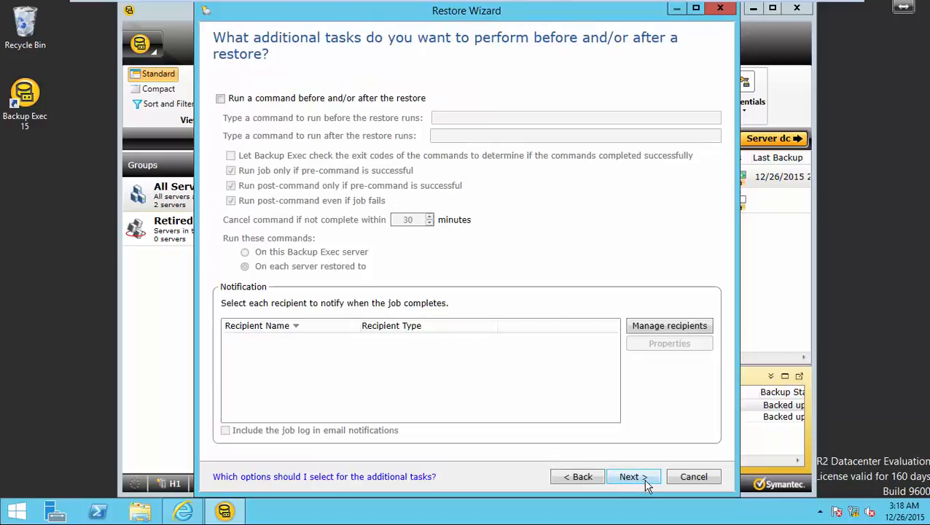
left_click(628, 476)
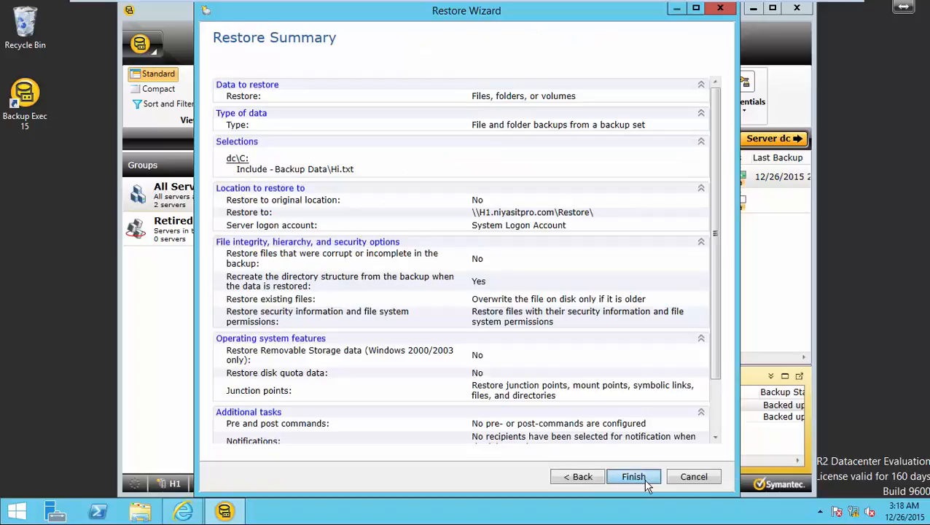
left_click(633, 476)
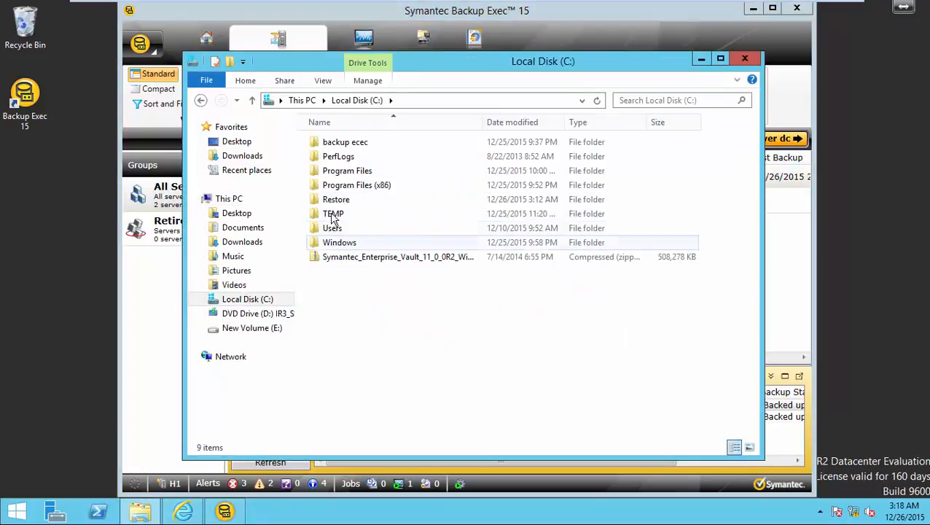
- Enter the Restore folder on Local Disk (C:) to reach the restored Hi.txt
double_click(336, 199)
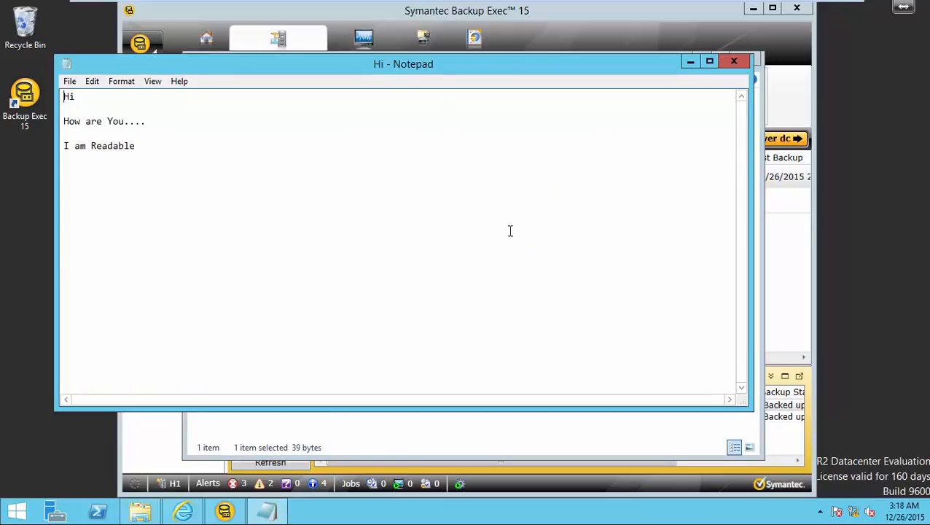
mouse_move(513, 170)
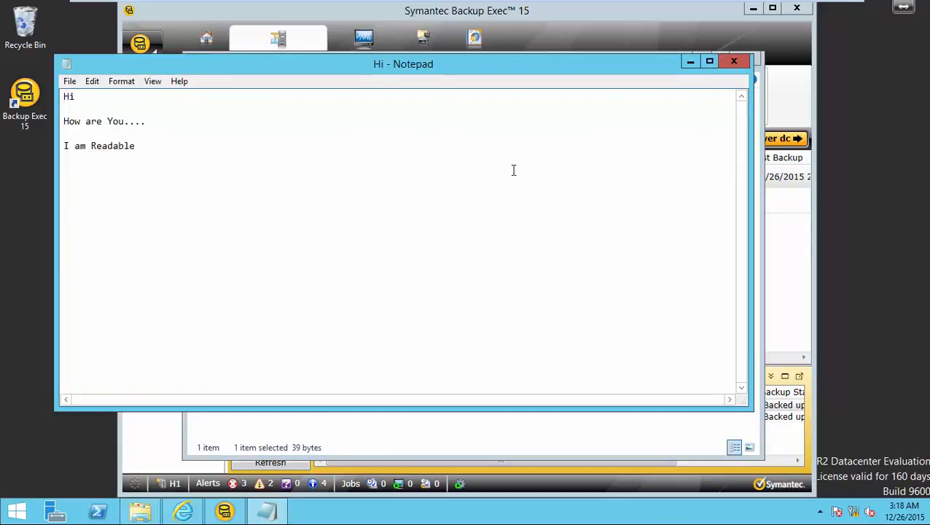